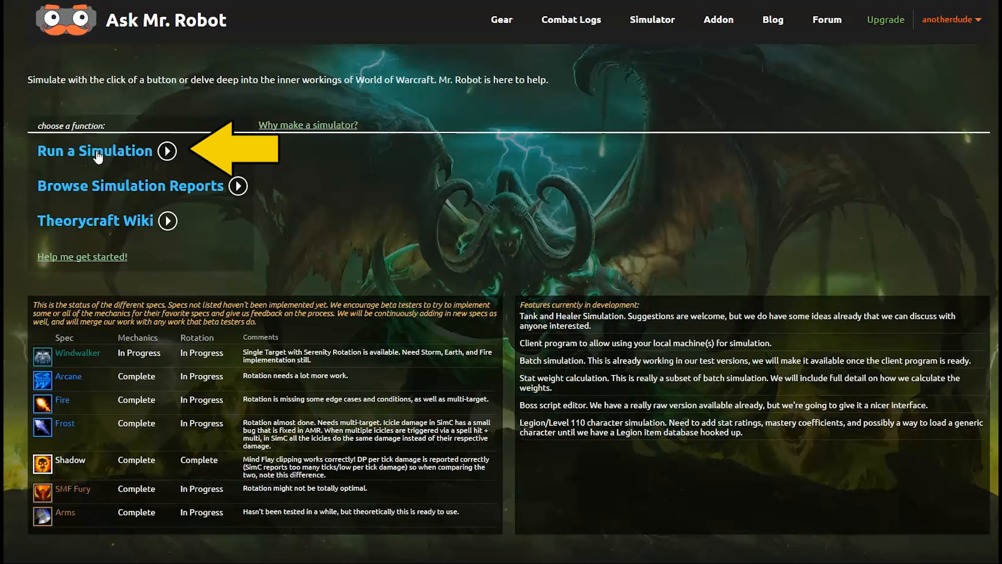
Start a new simulation, open the WoW Beta folder, and bring up the addon's export data
left_click(95, 151)
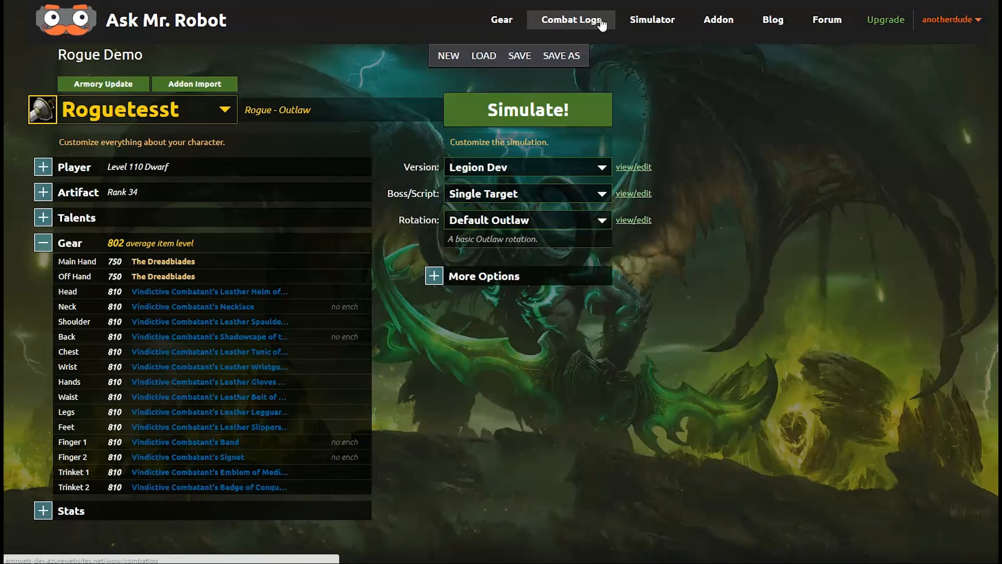
left_click(447, 55)
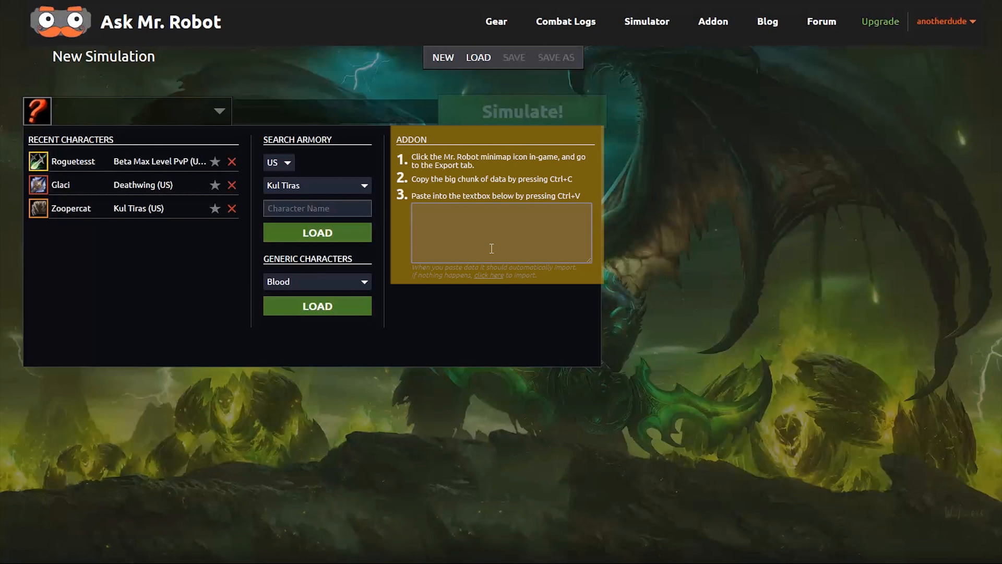
left_click(501, 232)
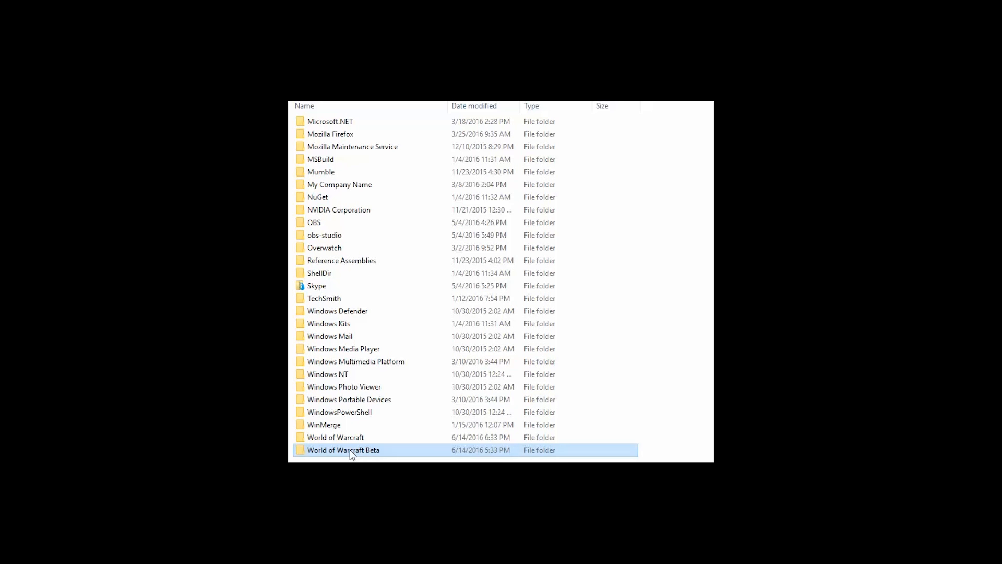
double_click(344, 450)
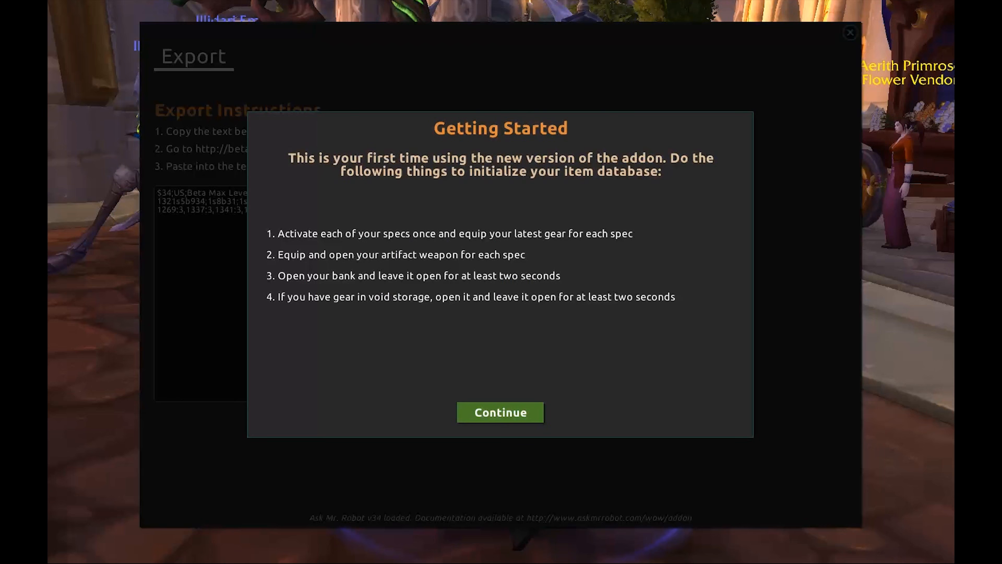
left_click(500, 412)
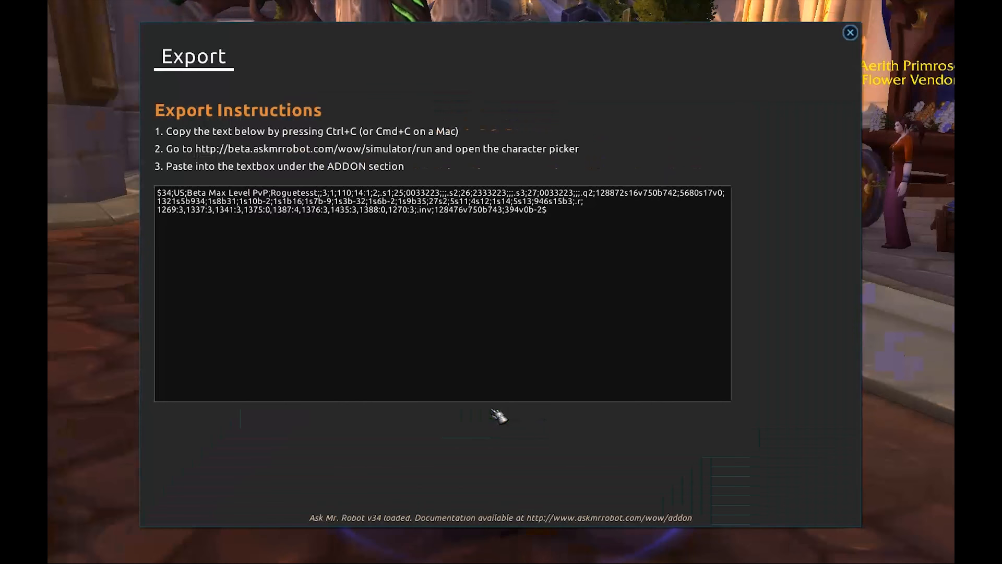
mouse_move(581, 214)
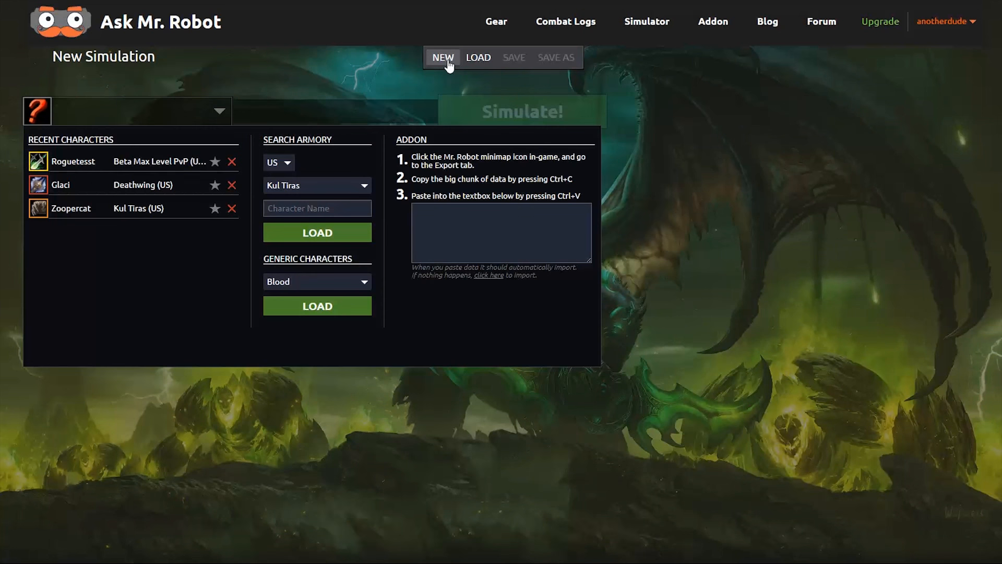
Load the Outlaw rogue Roguetesst from Recent Characters into the simulation
left_click(501, 232)
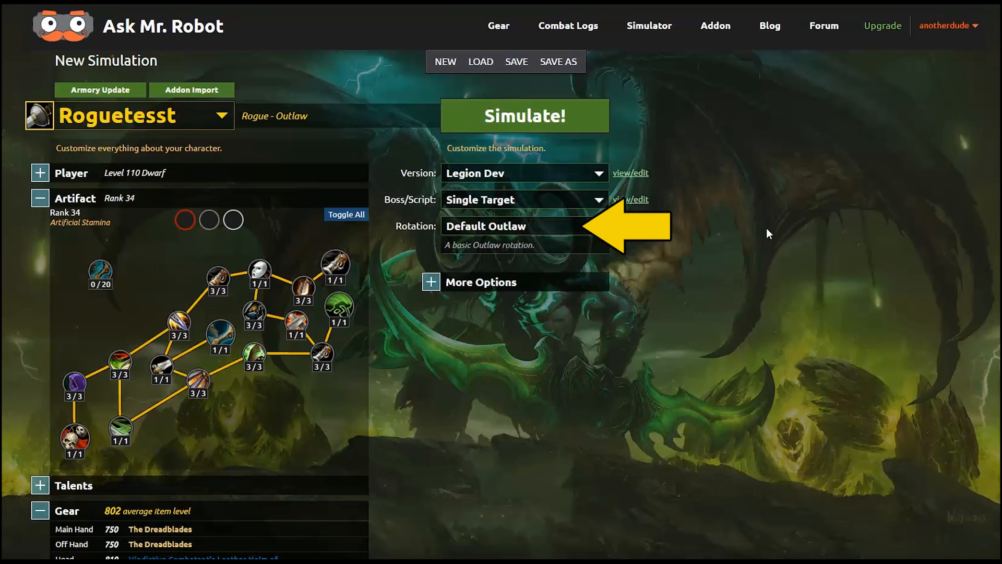
Open the Rotation list, expand + More Options, and show the Output Level choices
left_click(524, 225)
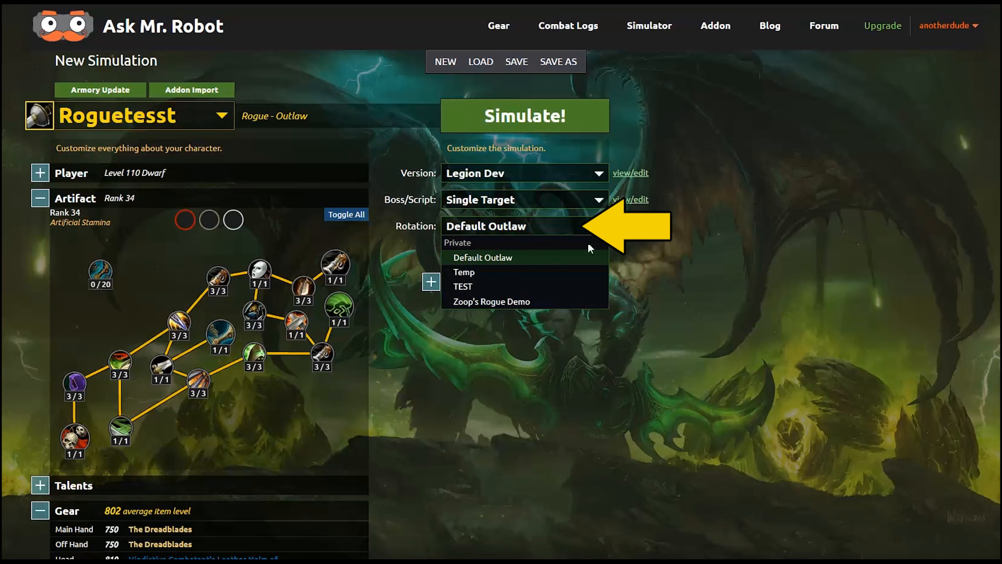
mouse_move(581, 256)
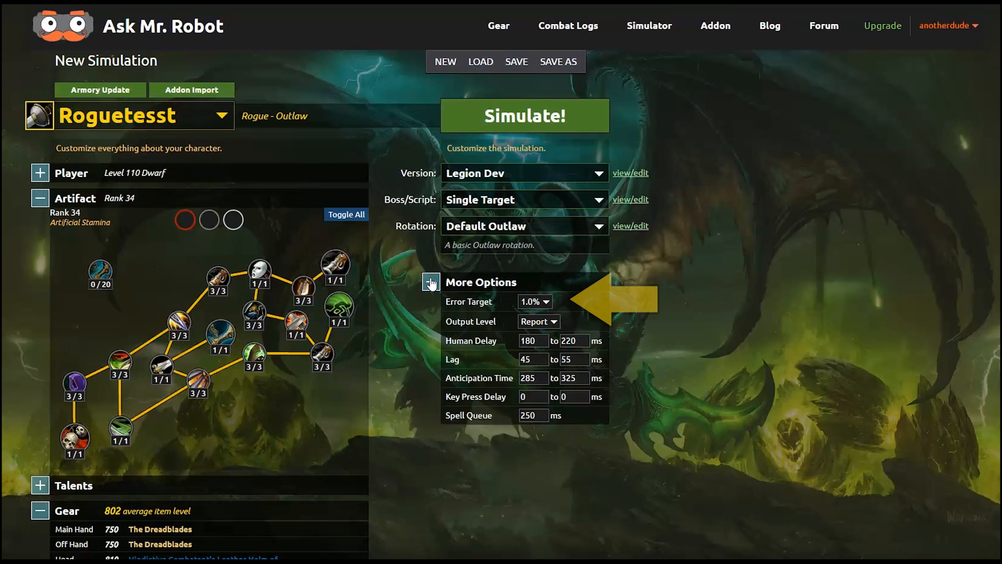
left_click(431, 281)
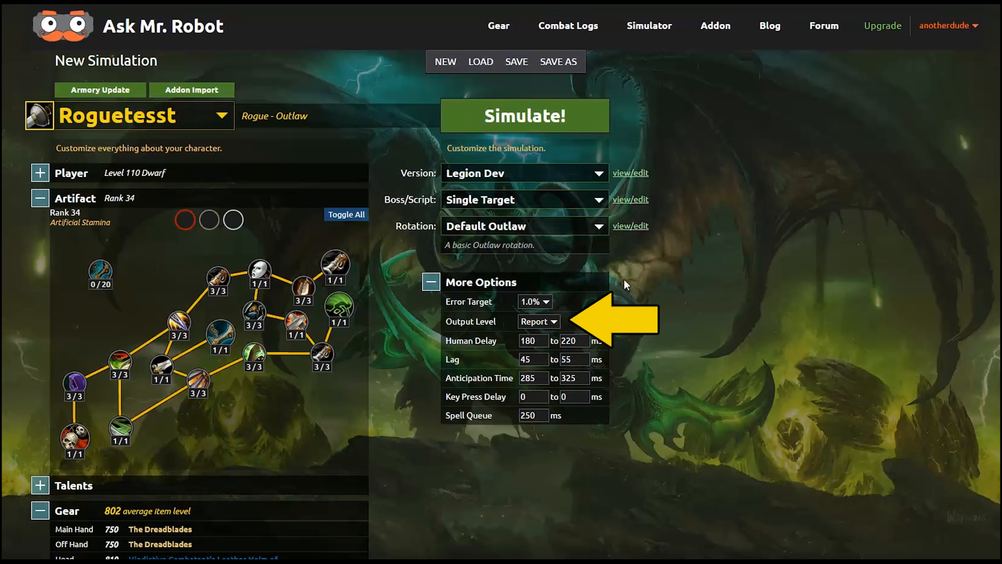
left_click(539, 321)
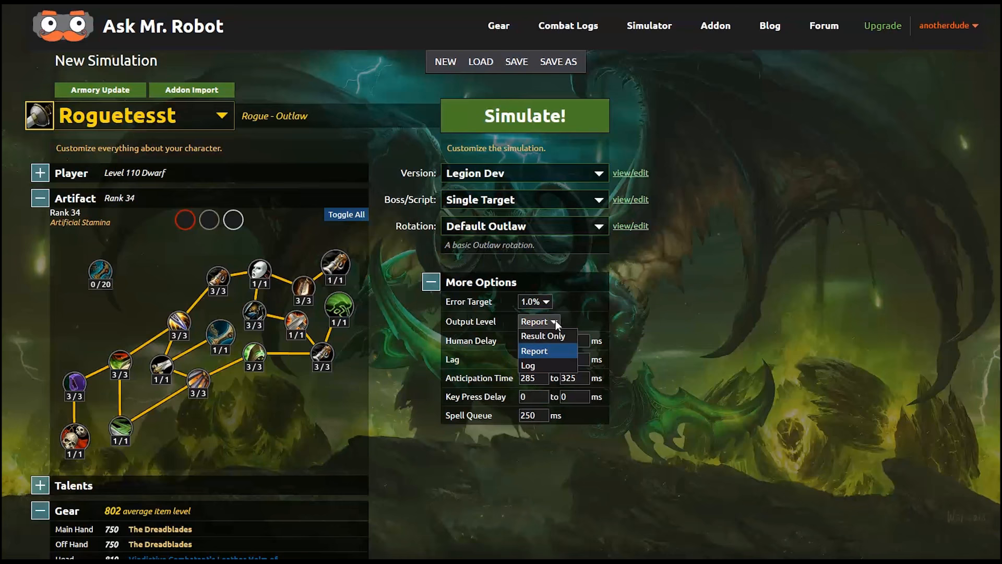
Set Output Level to Log, save the setup as 'Rogue Demo', and run the simulation
left_click(527, 365)
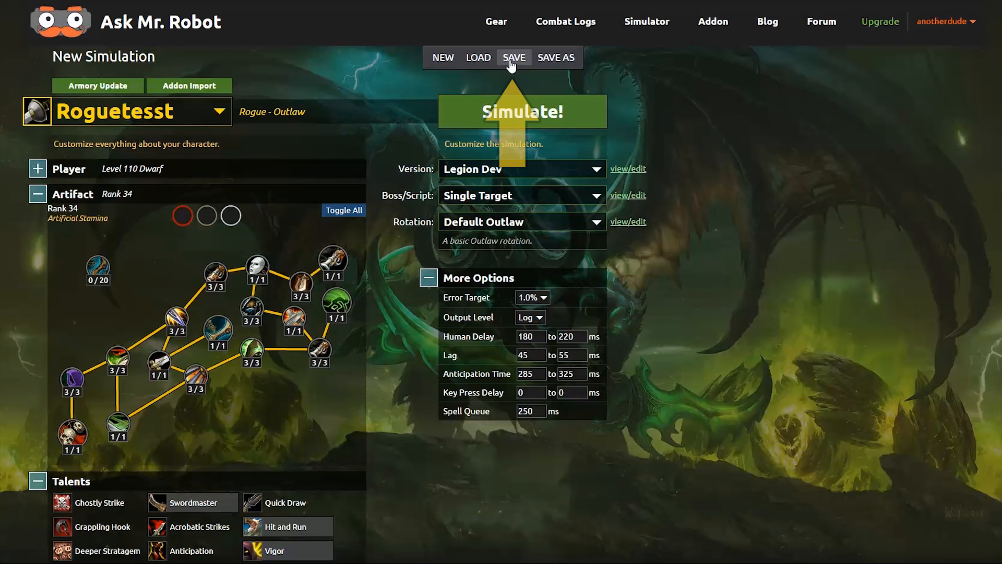
left_click(513, 57)
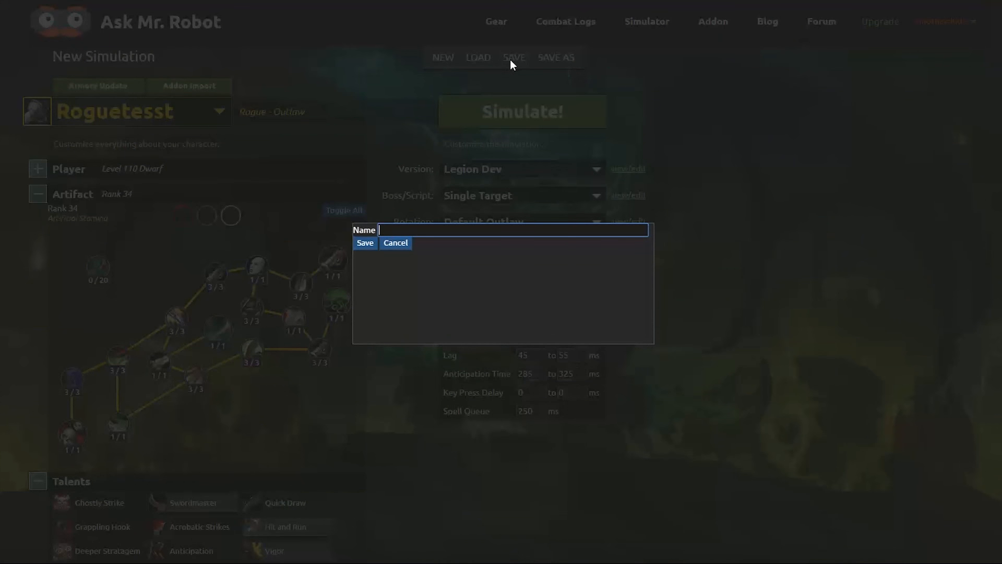
type("Rogue D")
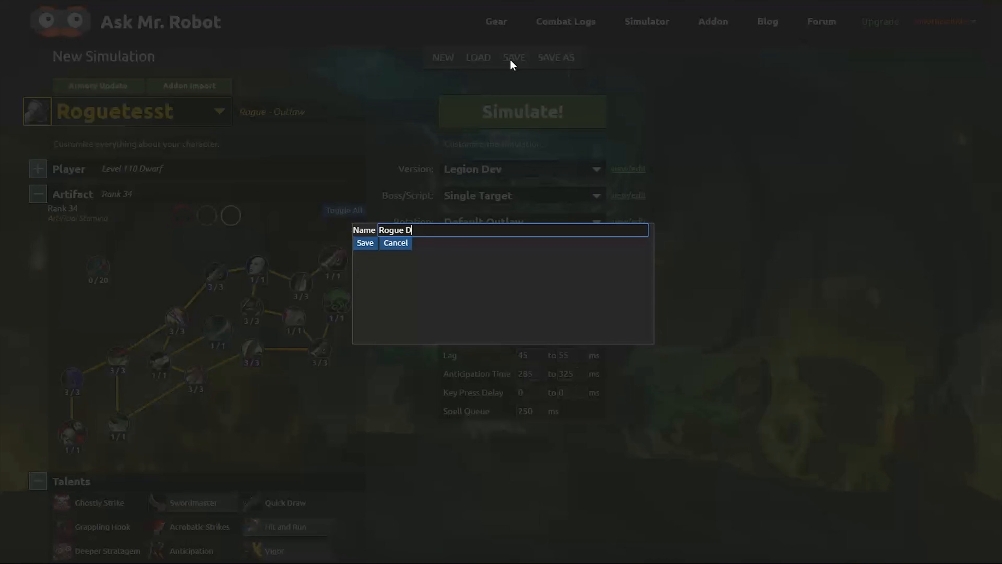
type("emo")
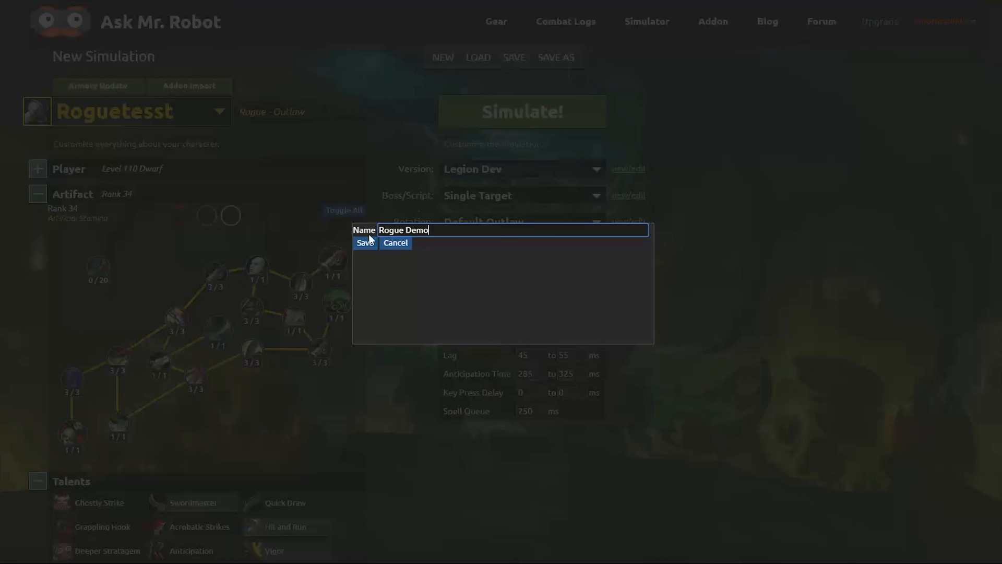
left_click(365, 242)
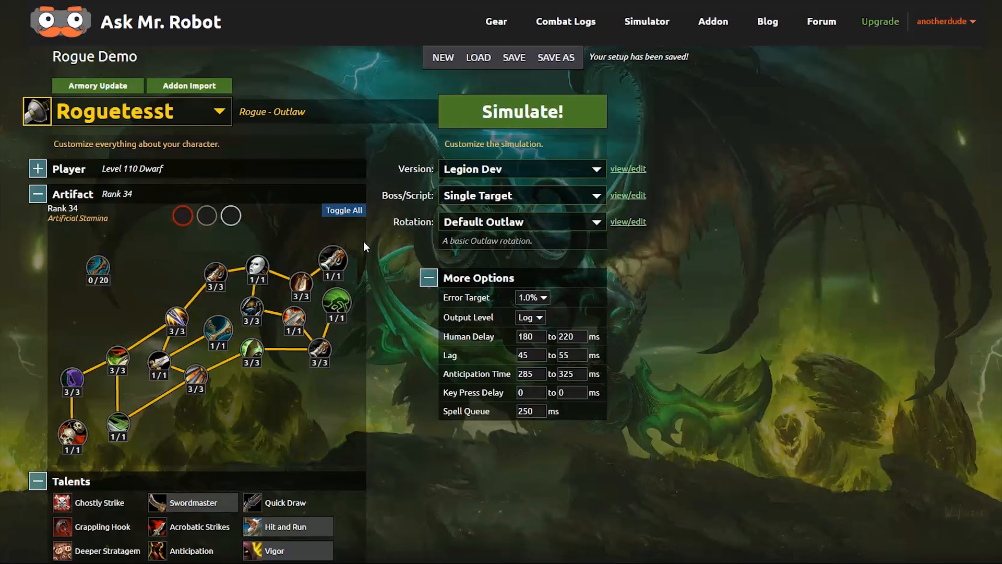
left_click(521, 111)
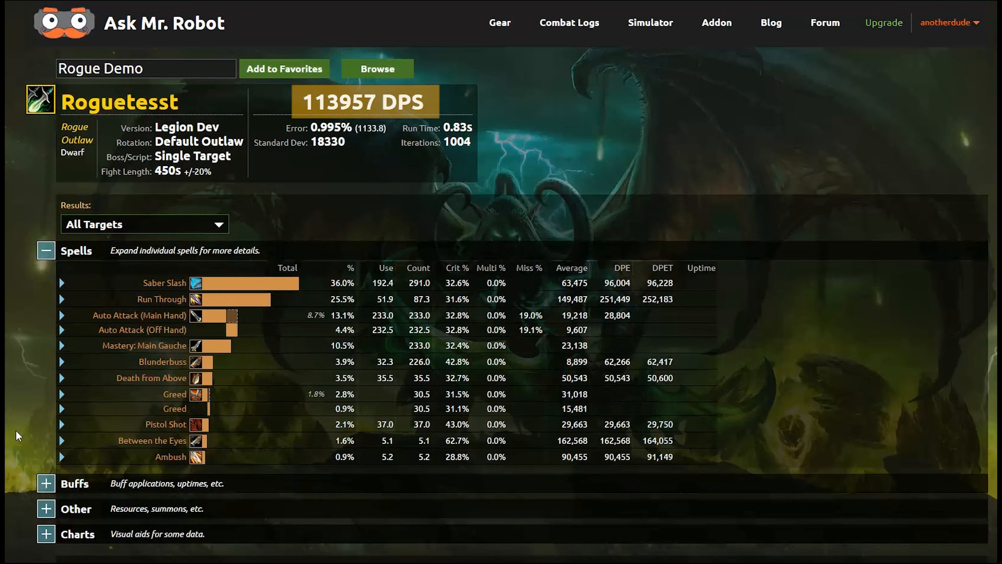
mouse_move(43, 299)
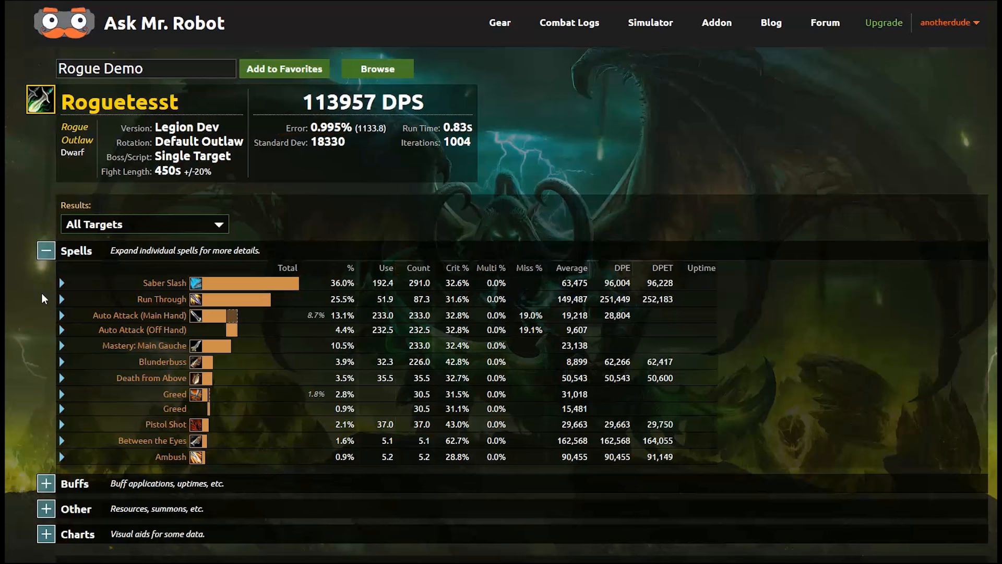
mouse_move(299, 142)
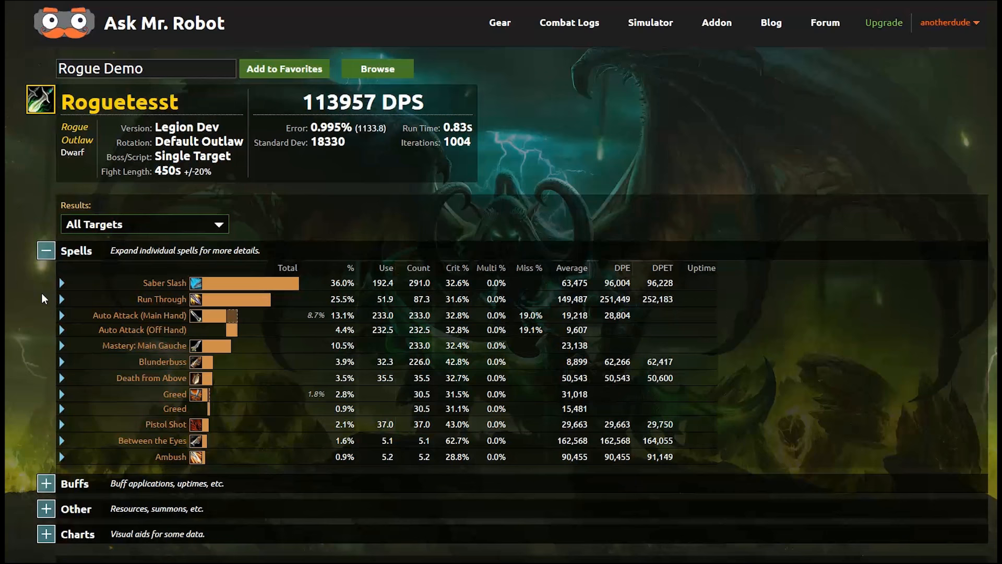
Inspect Saber Slash details and buff uptimes, then reload Rogue Demo's new run (339 Saber Slash casts)
left_click(62, 282)
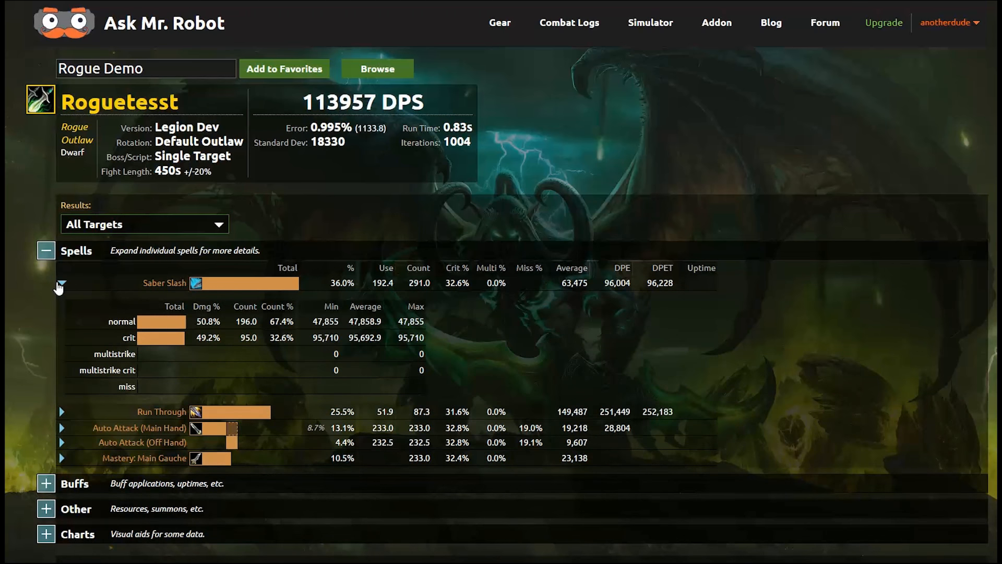
left_click(60, 283)
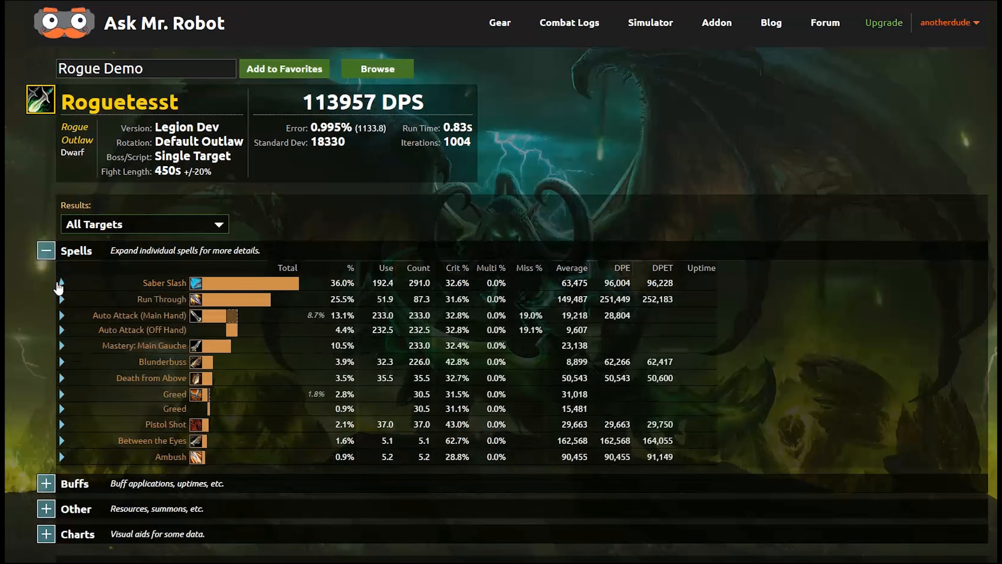
left_click(46, 482)
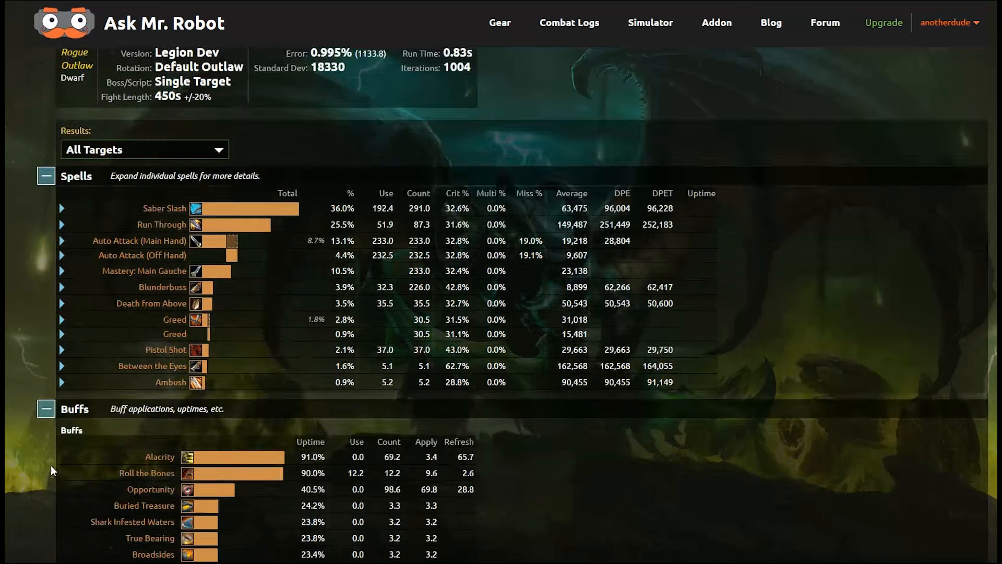
scroll("down", 3)
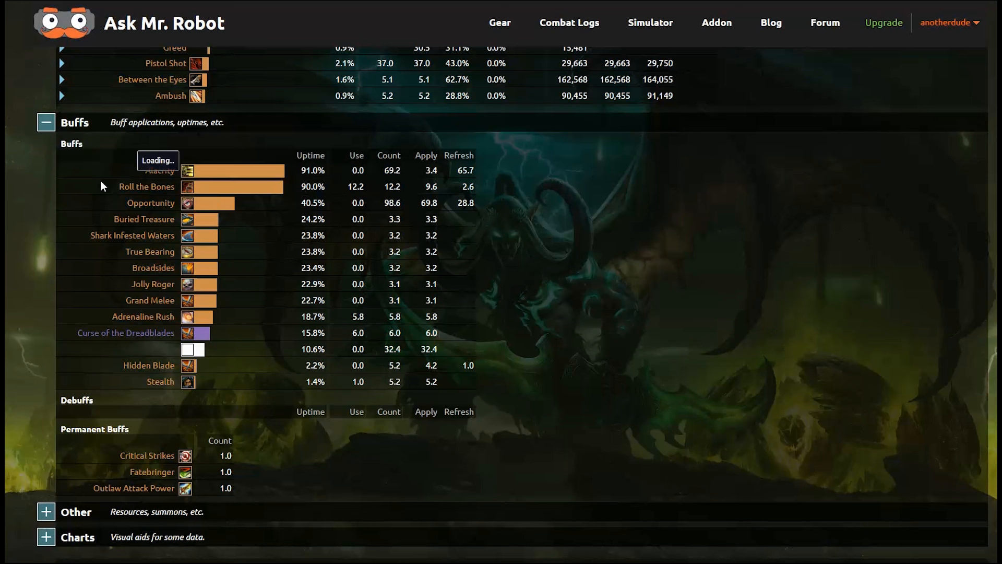
left_click(46, 122)
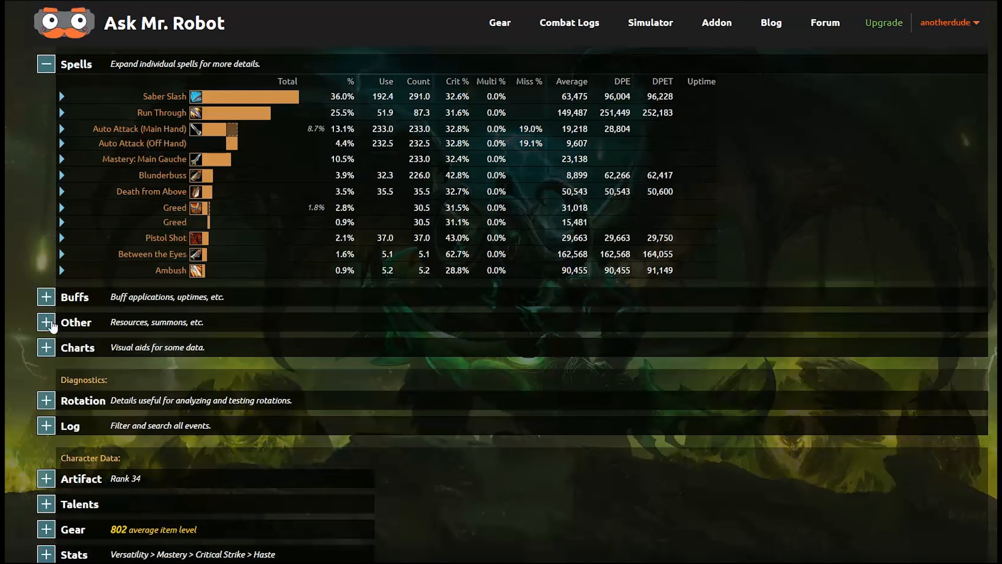
mouse_move(50, 405)
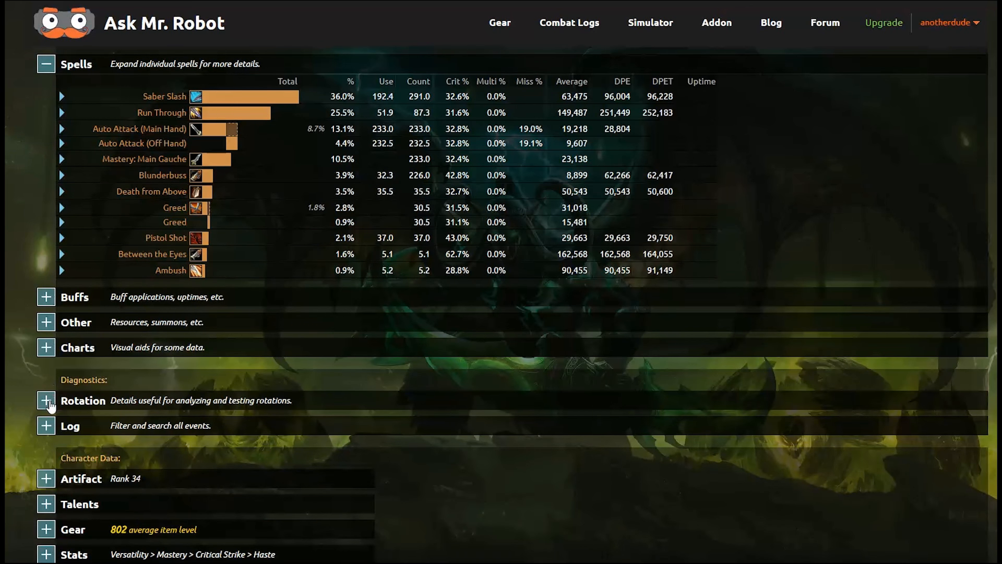
mouse_move(47, 505)
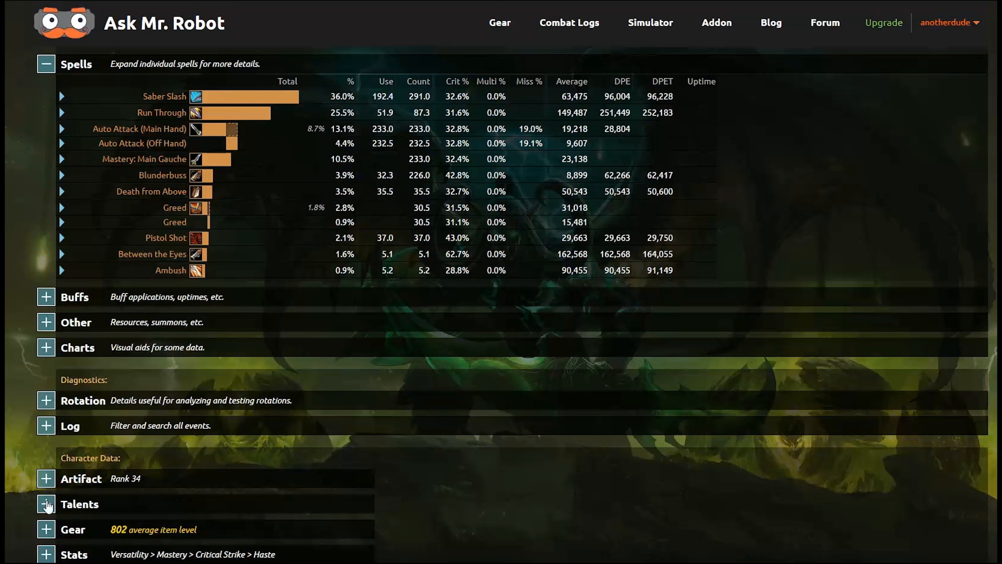
left_click(45, 503)
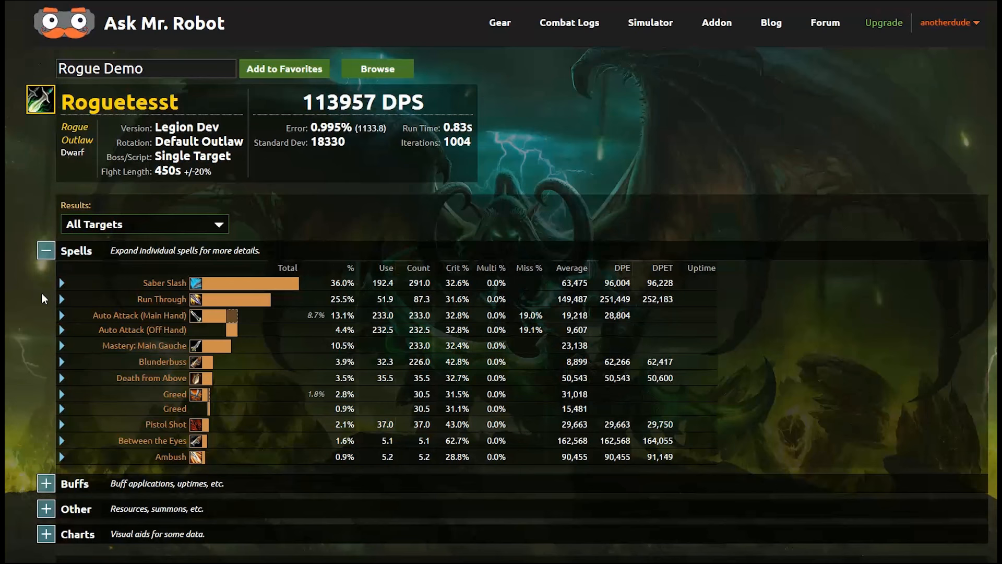
scroll("down", 3)
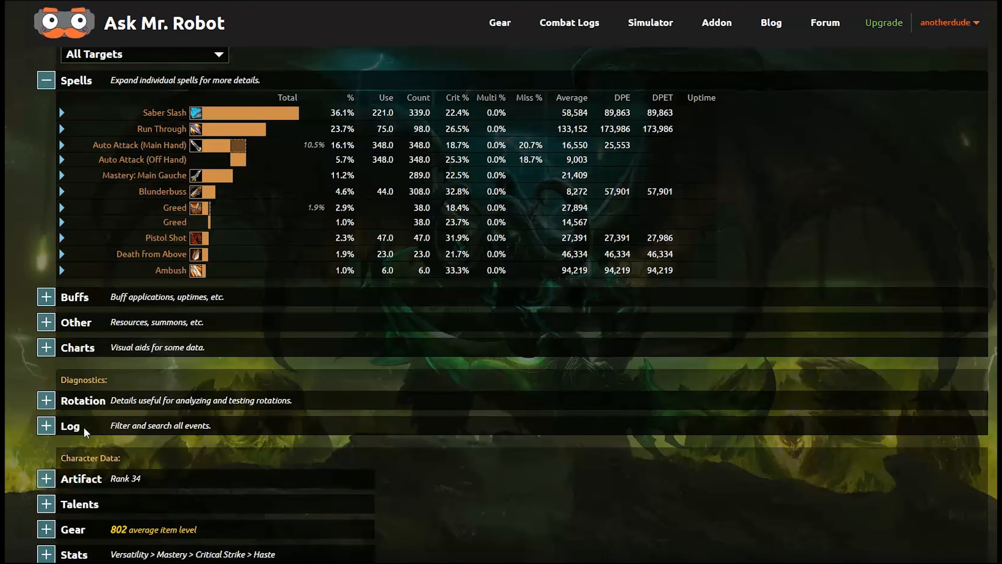
left_click(45, 426)
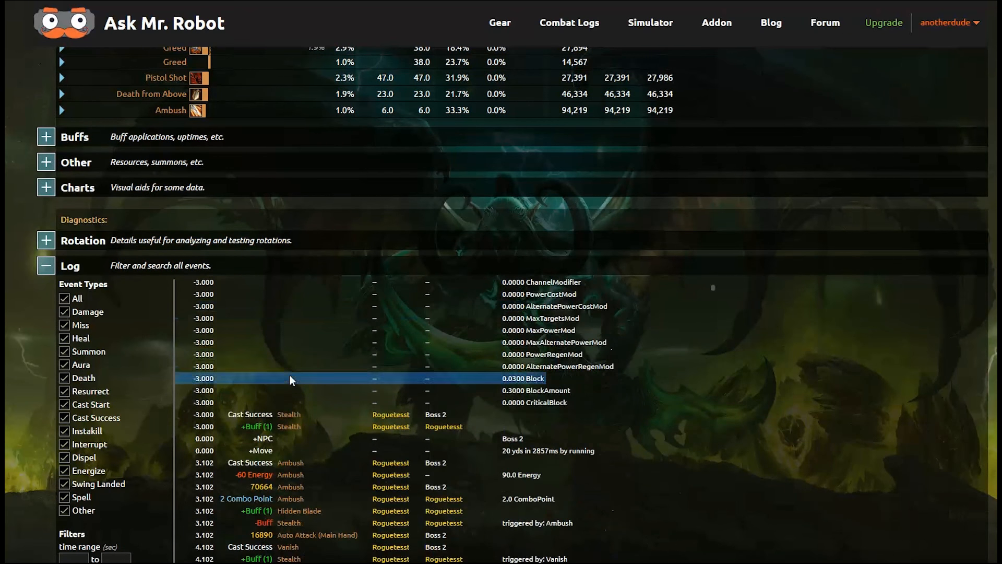
scroll("down", 3)
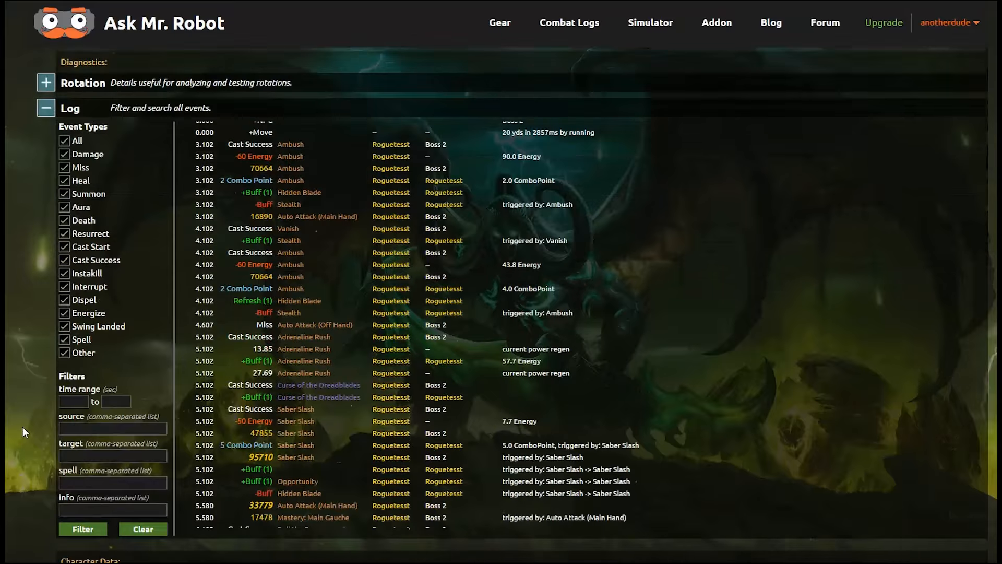
type("roll the bones")
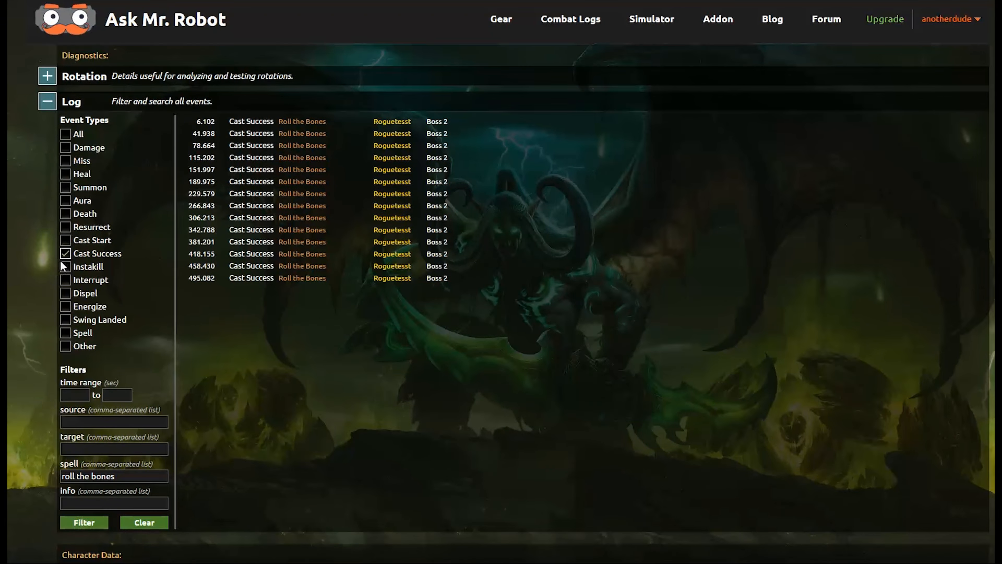
left_click(114, 448)
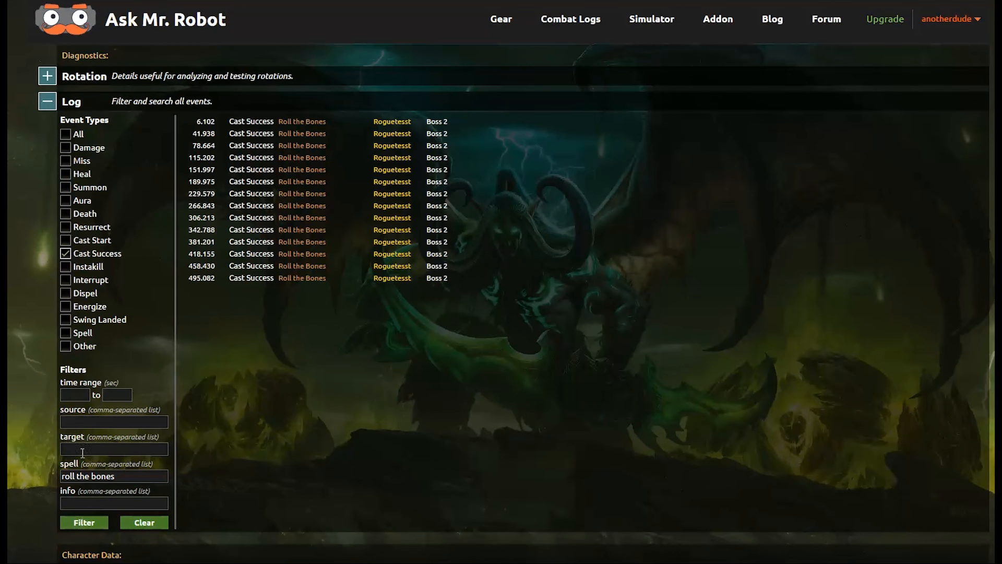
type(", saber slash")
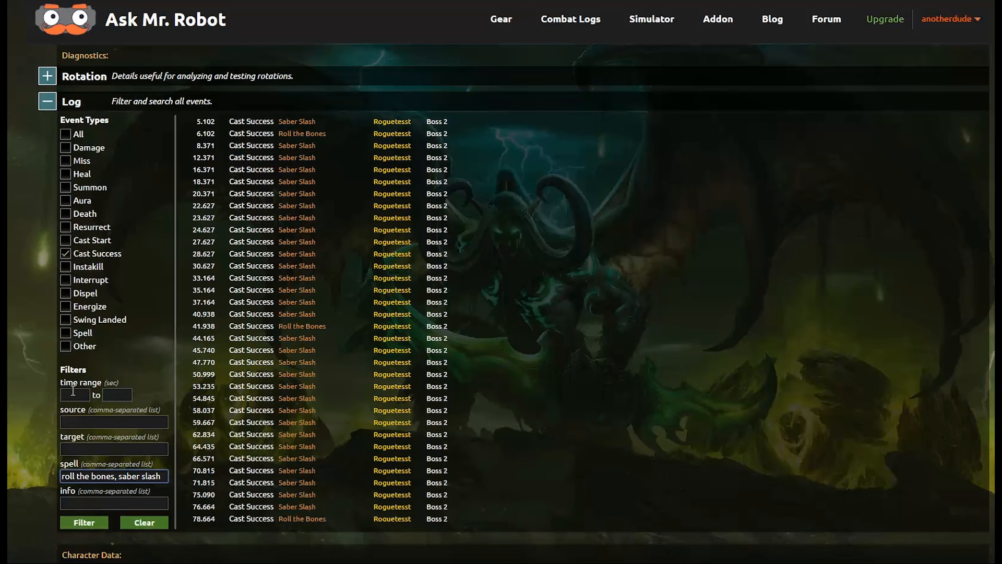
type("33")
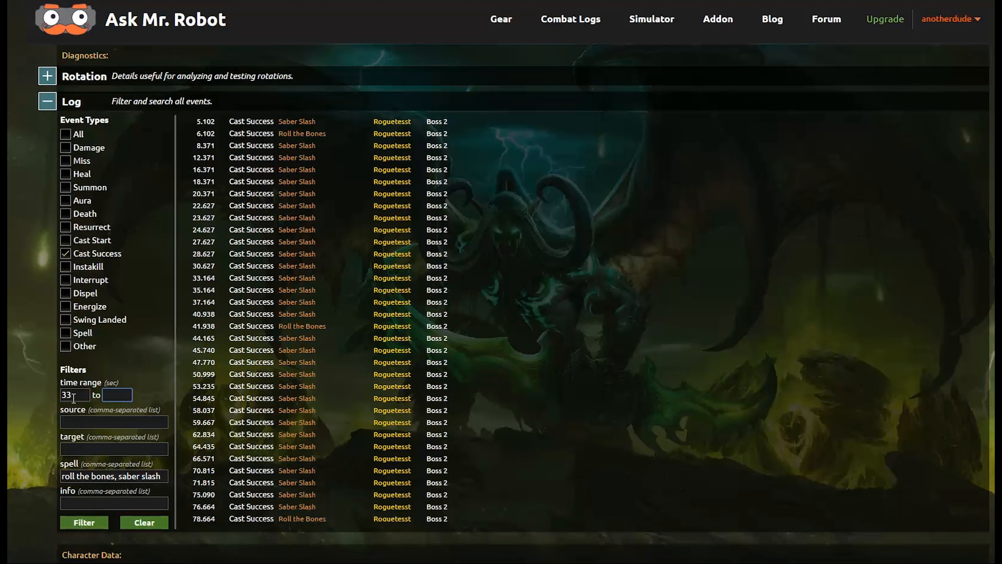
type("41.2")
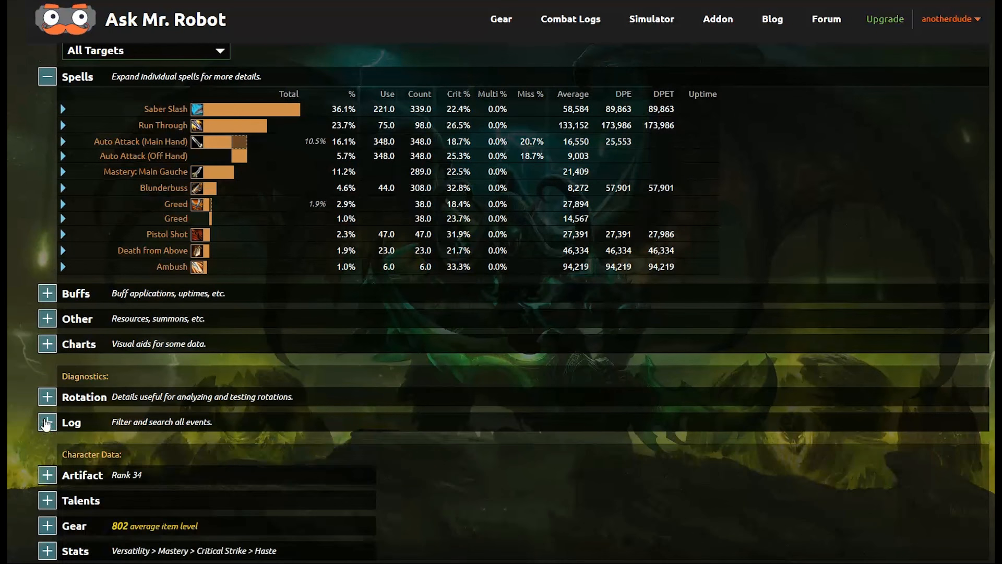
scroll("up", 3)
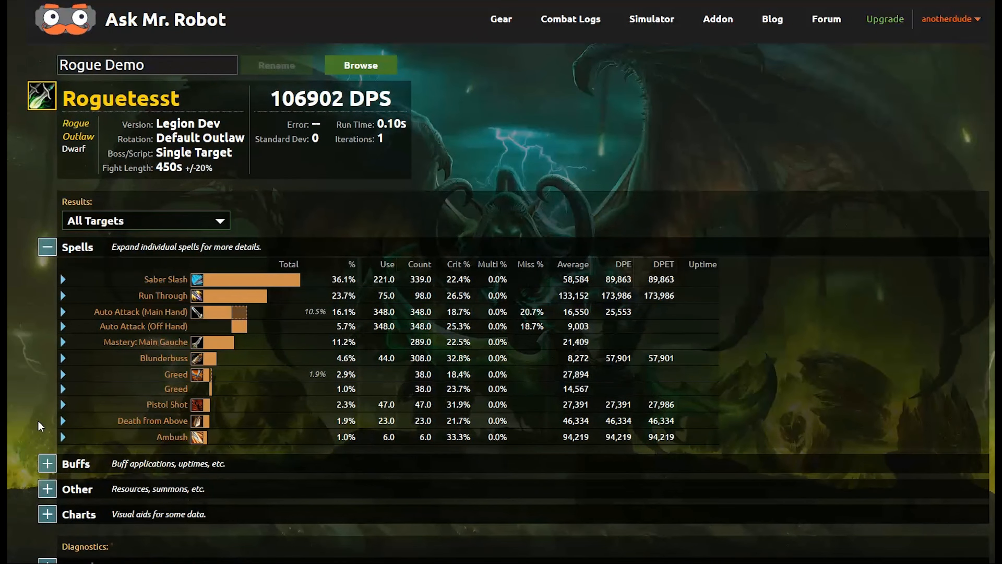
left_click(360, 66)
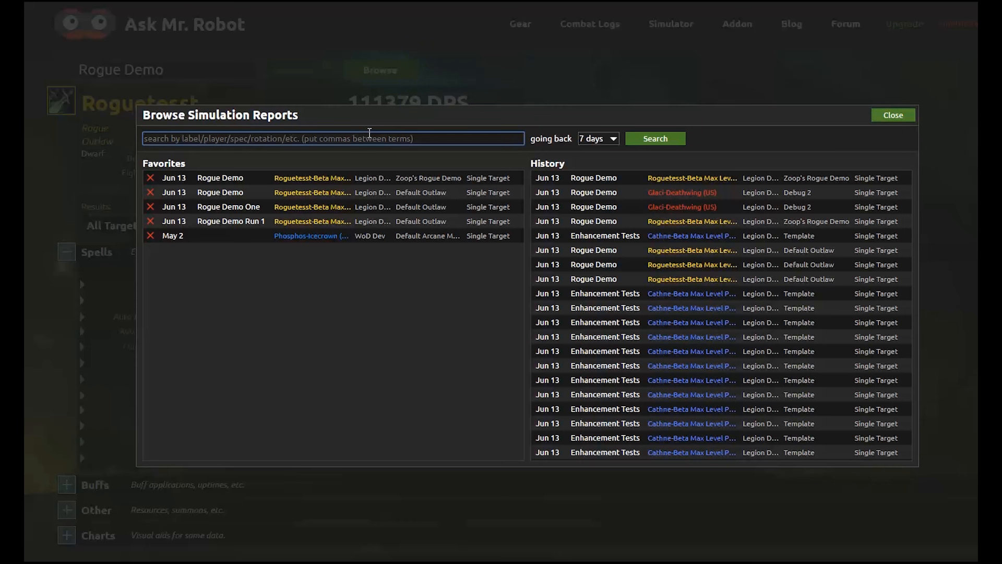
type("roguetesst")
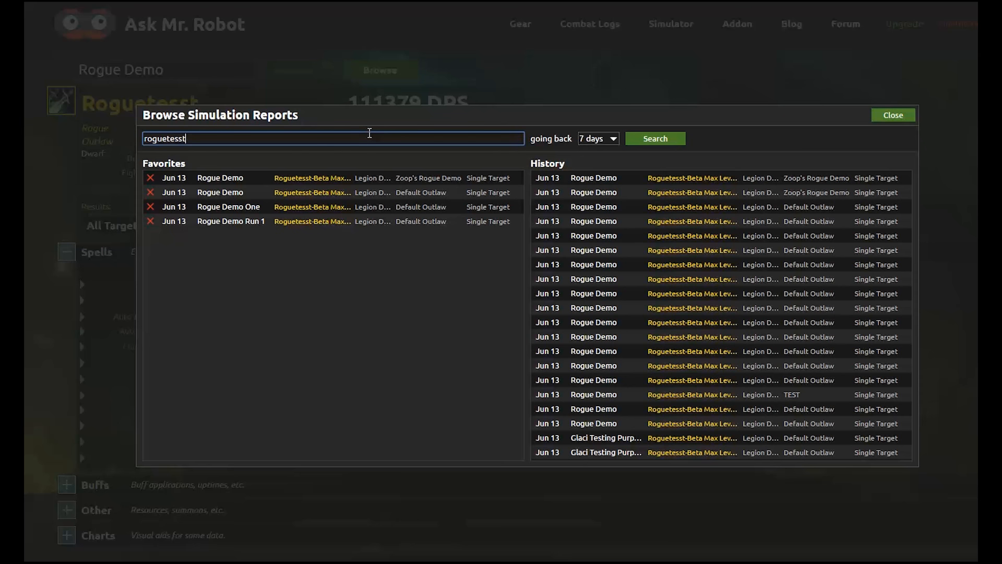
type(", zoop")
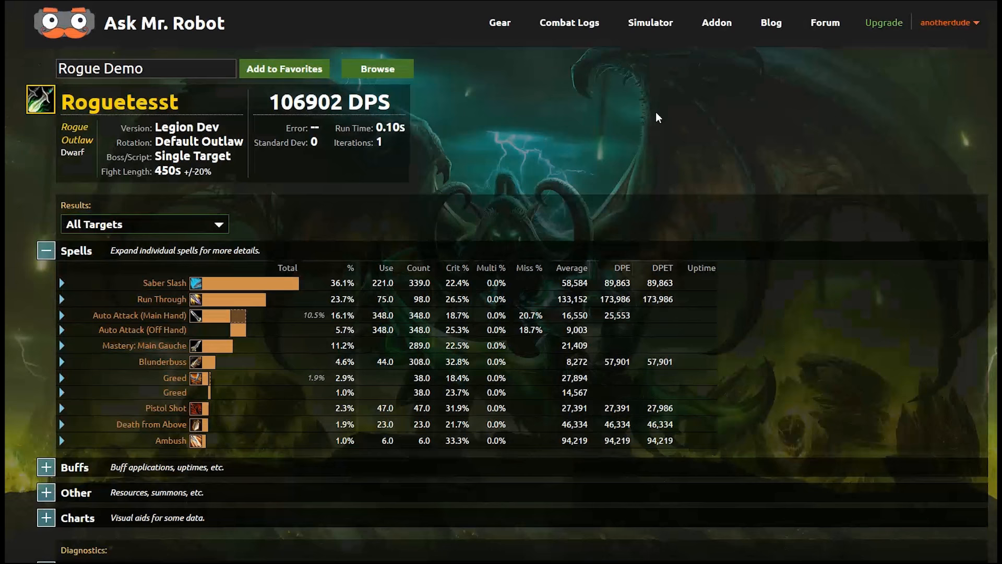
Open the Default Outlaw rotation from the report header's Rotation link
left_click(284, 68)
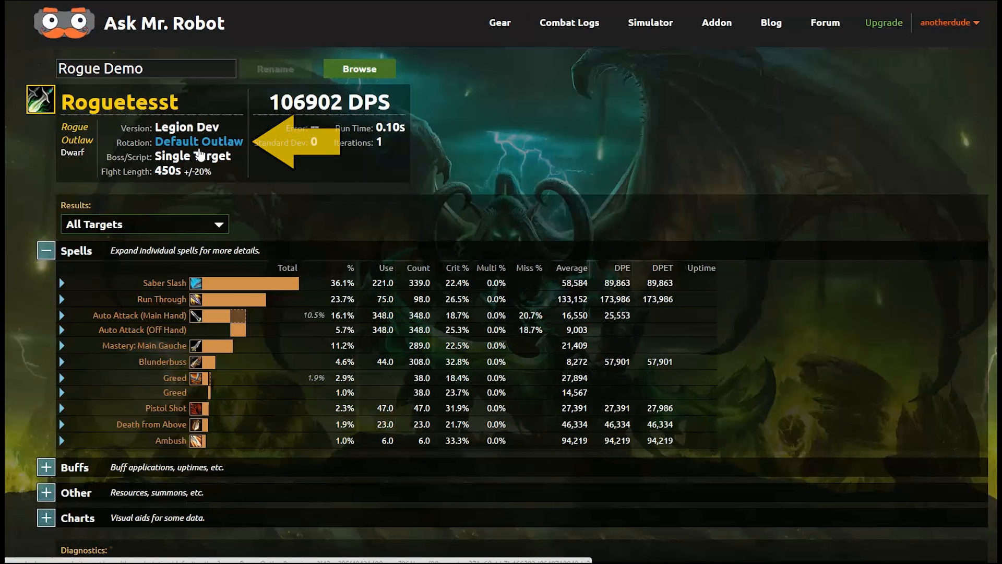
left_click(198, 142)
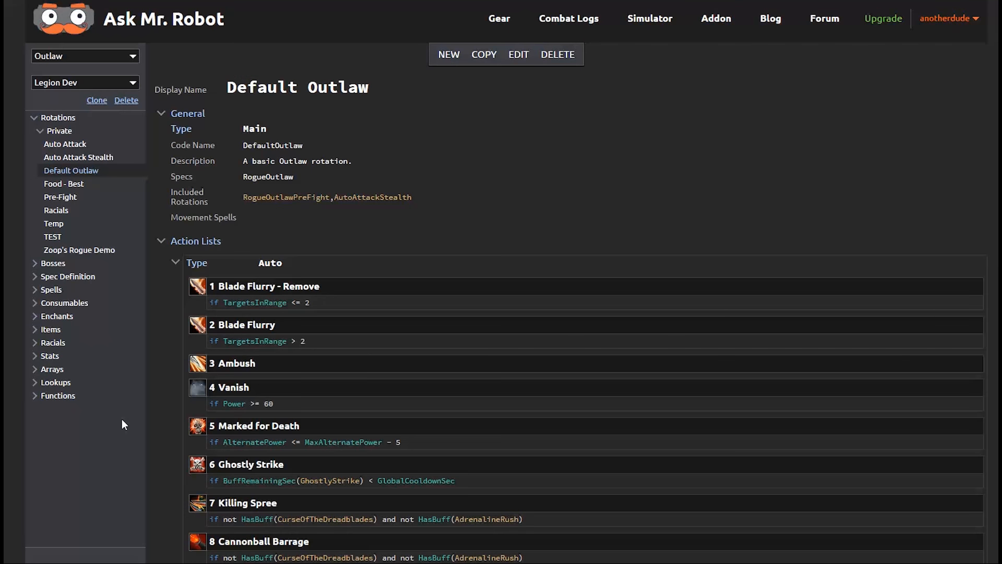
On New Simulation, pick Zoop's Rogue Demo as the rotation and view its definition
left_click(649, 18)
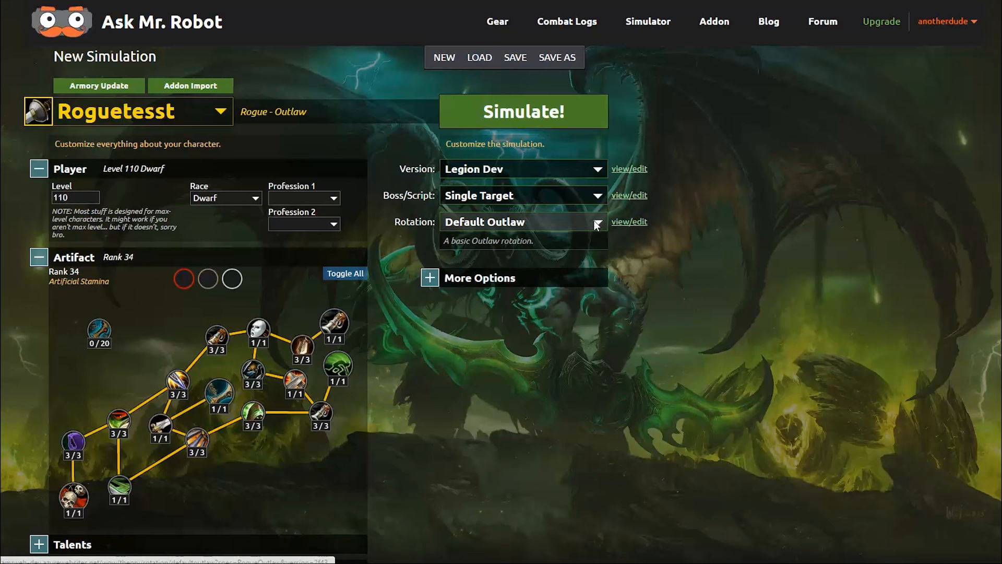
left_click(523, 222)
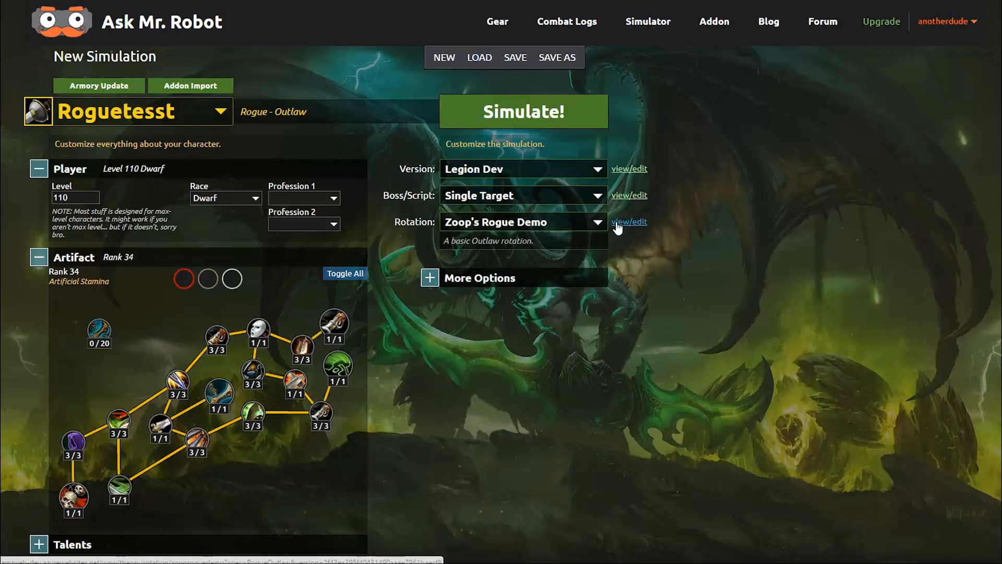
left_click(628, 221)
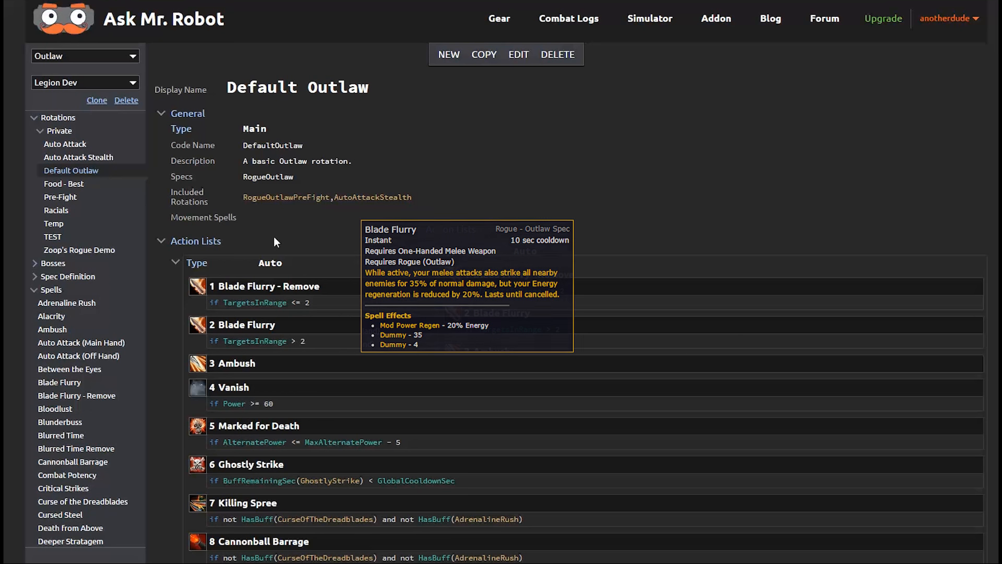
mouse_move(275, 241)
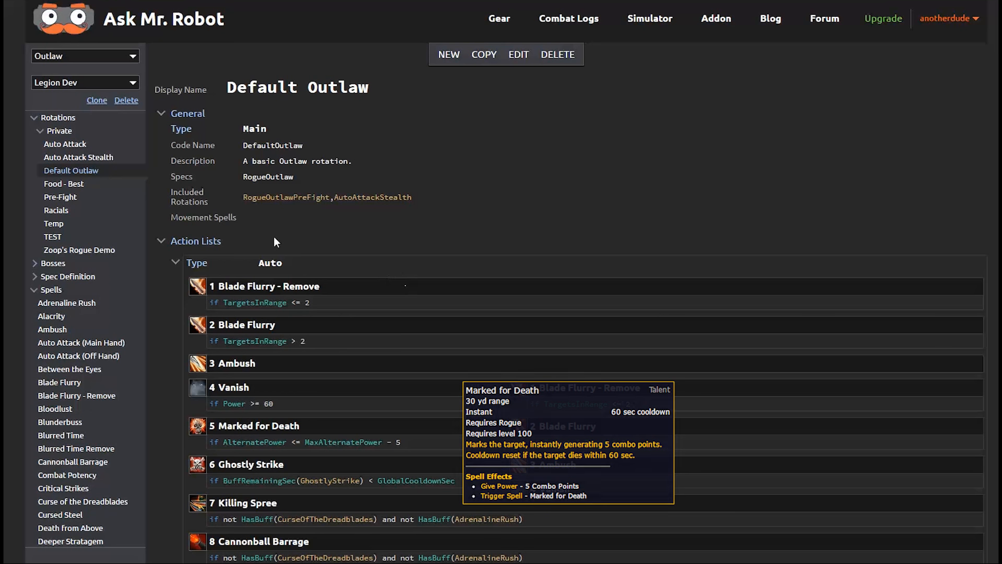
Scroll the Default Outlaw action lists through Pistol Shot and Saber Slash
scroll("down", 3)
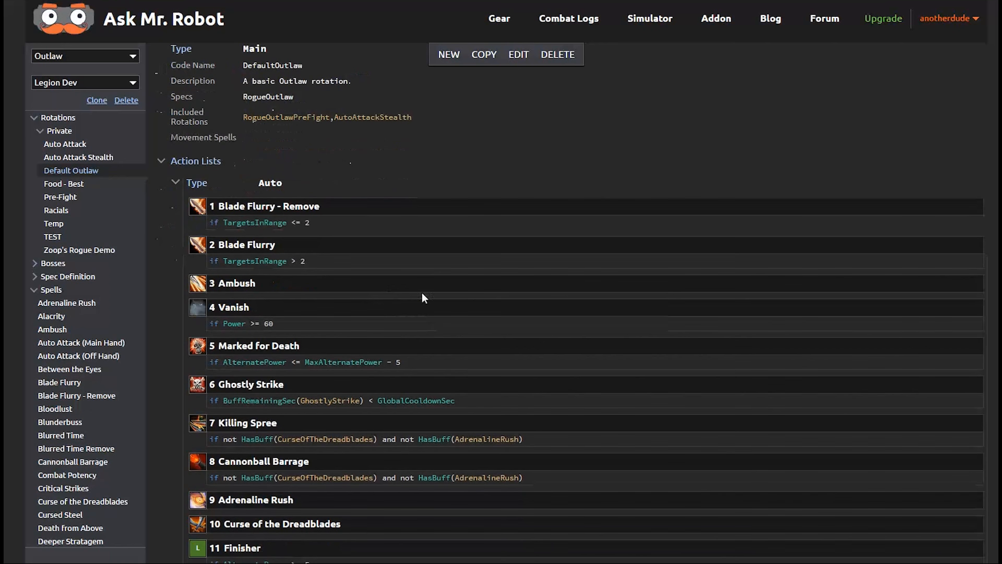
scroll("down", 3)
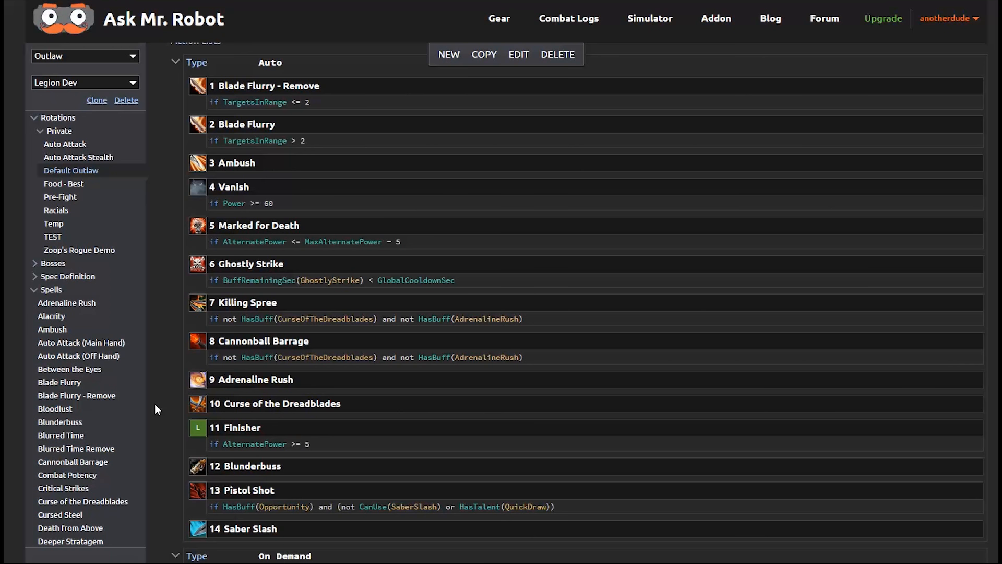
Scroll to the On Demand list and select its Finisher code name
scroll("down", 3)
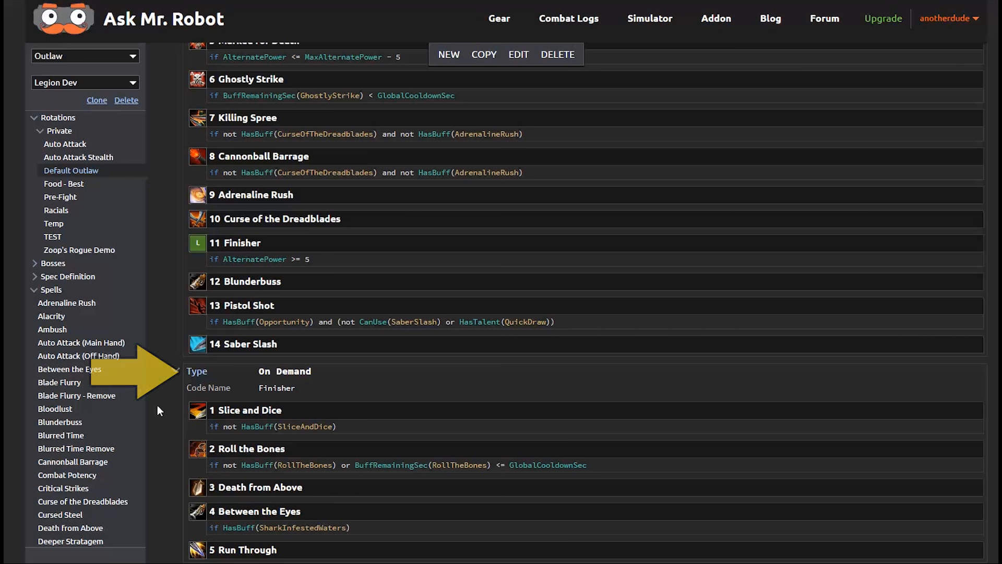
double_click(276, 388)
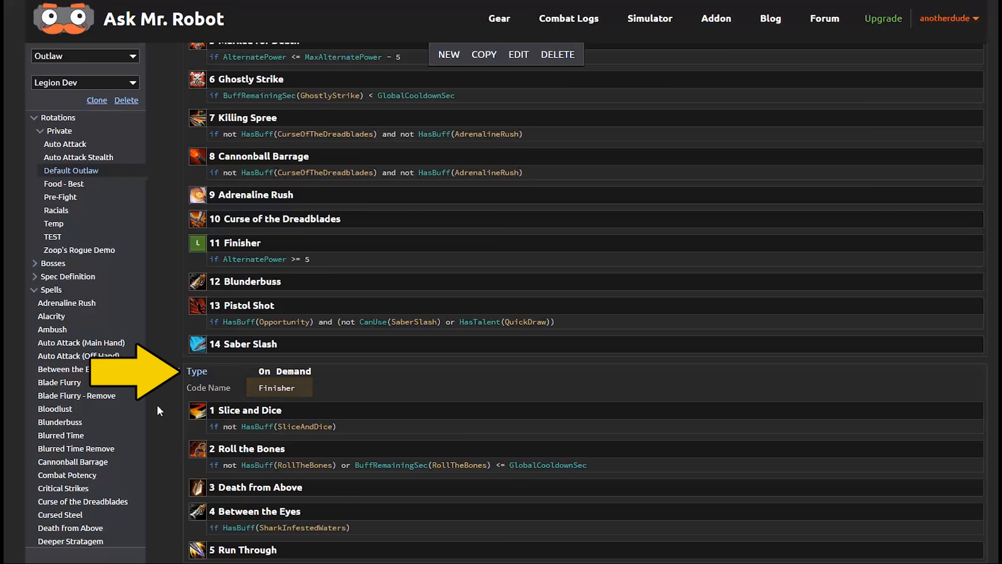